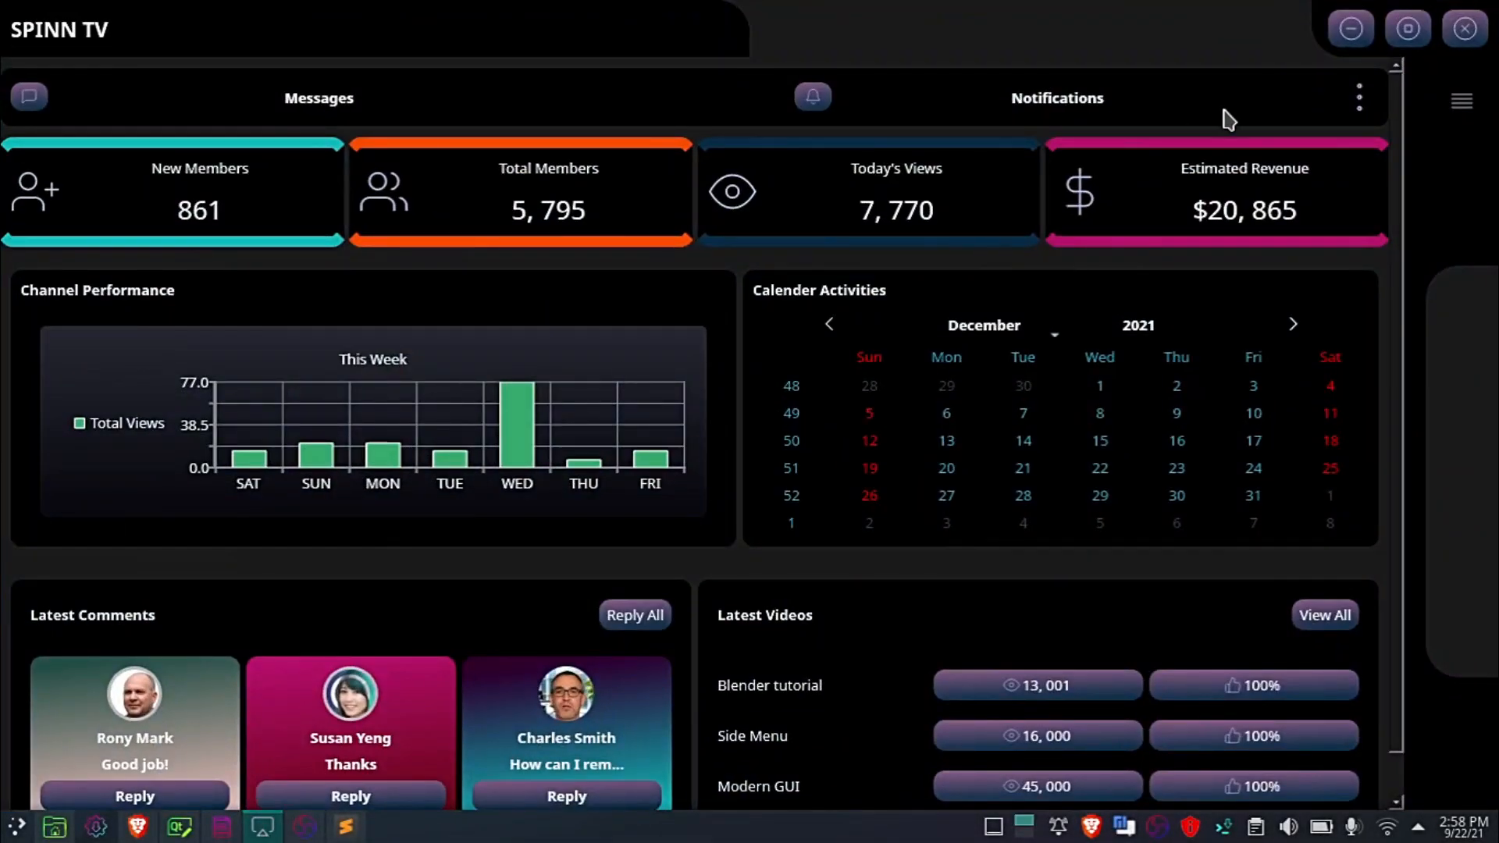
Step: Scroll the SPINN TV dashboard, restore and re-maximize its window, then close it
left_click(1406, 29)
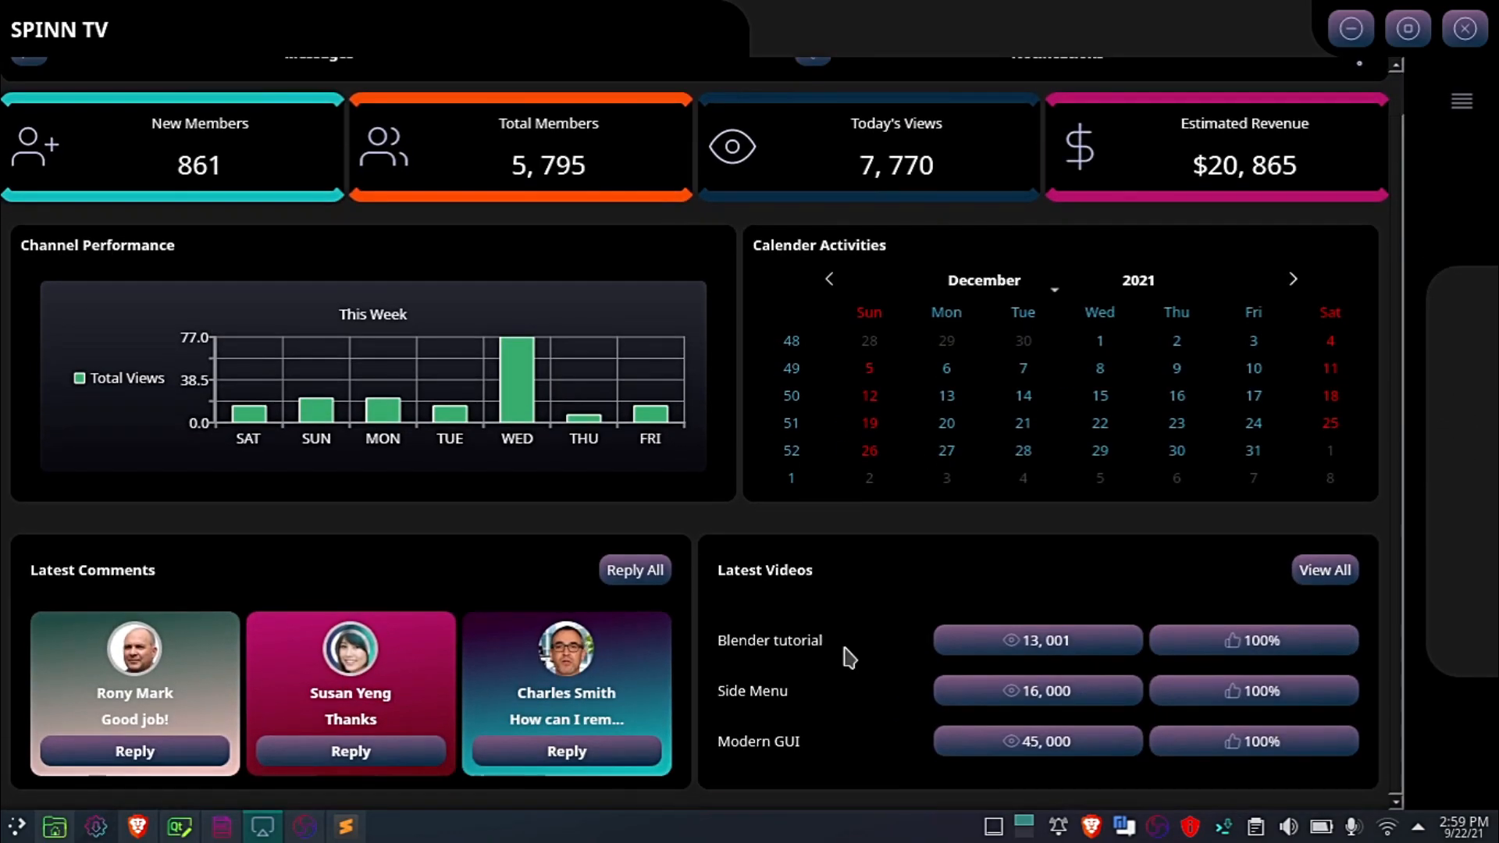
mouse_move(467, 592)
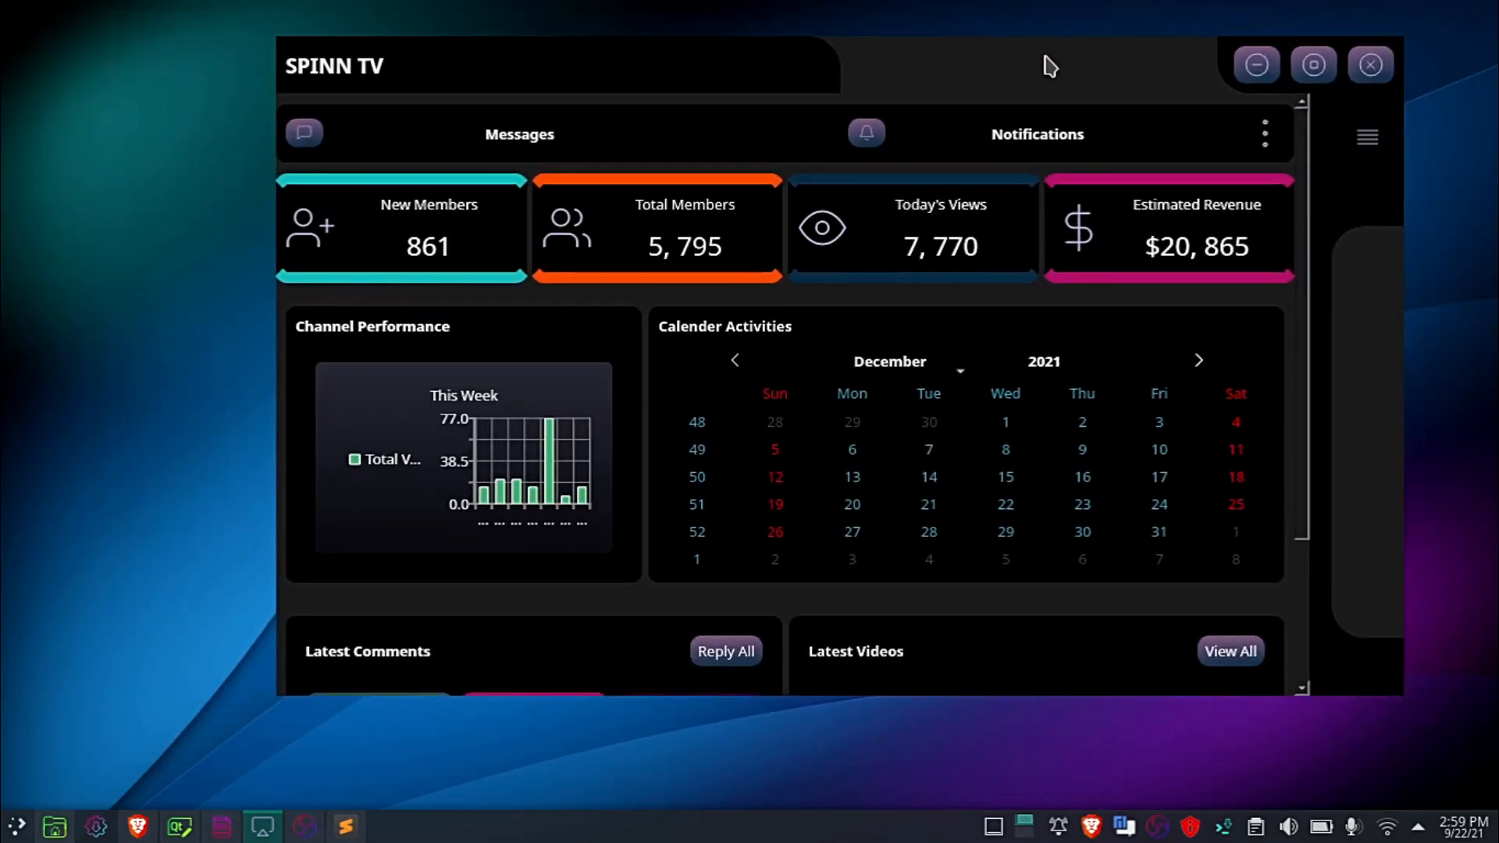
scroll("down", 3)
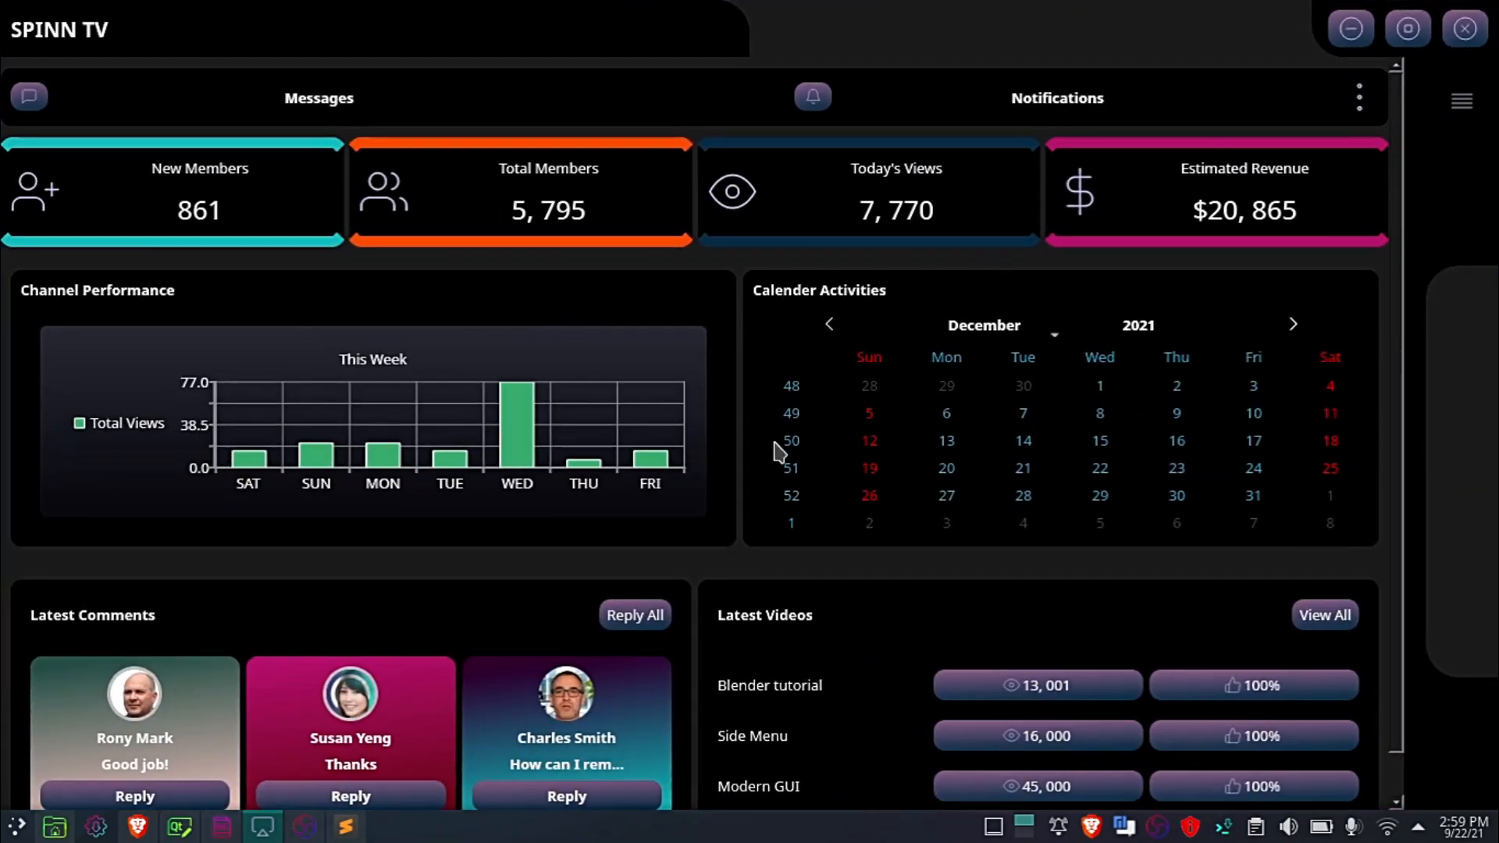
mouse_move(1453, 100)
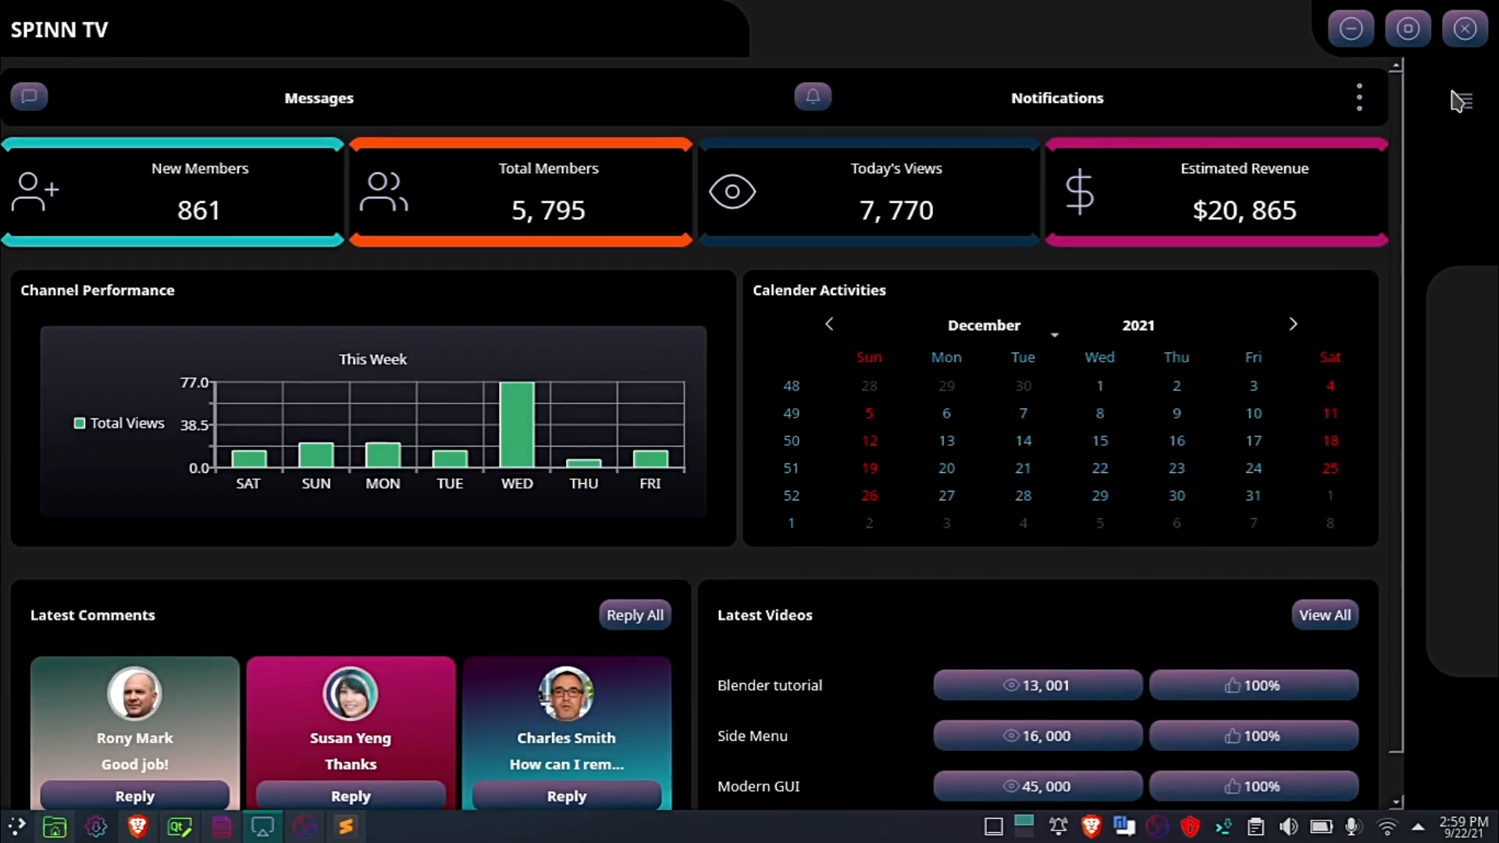
left_click(1465, 28)
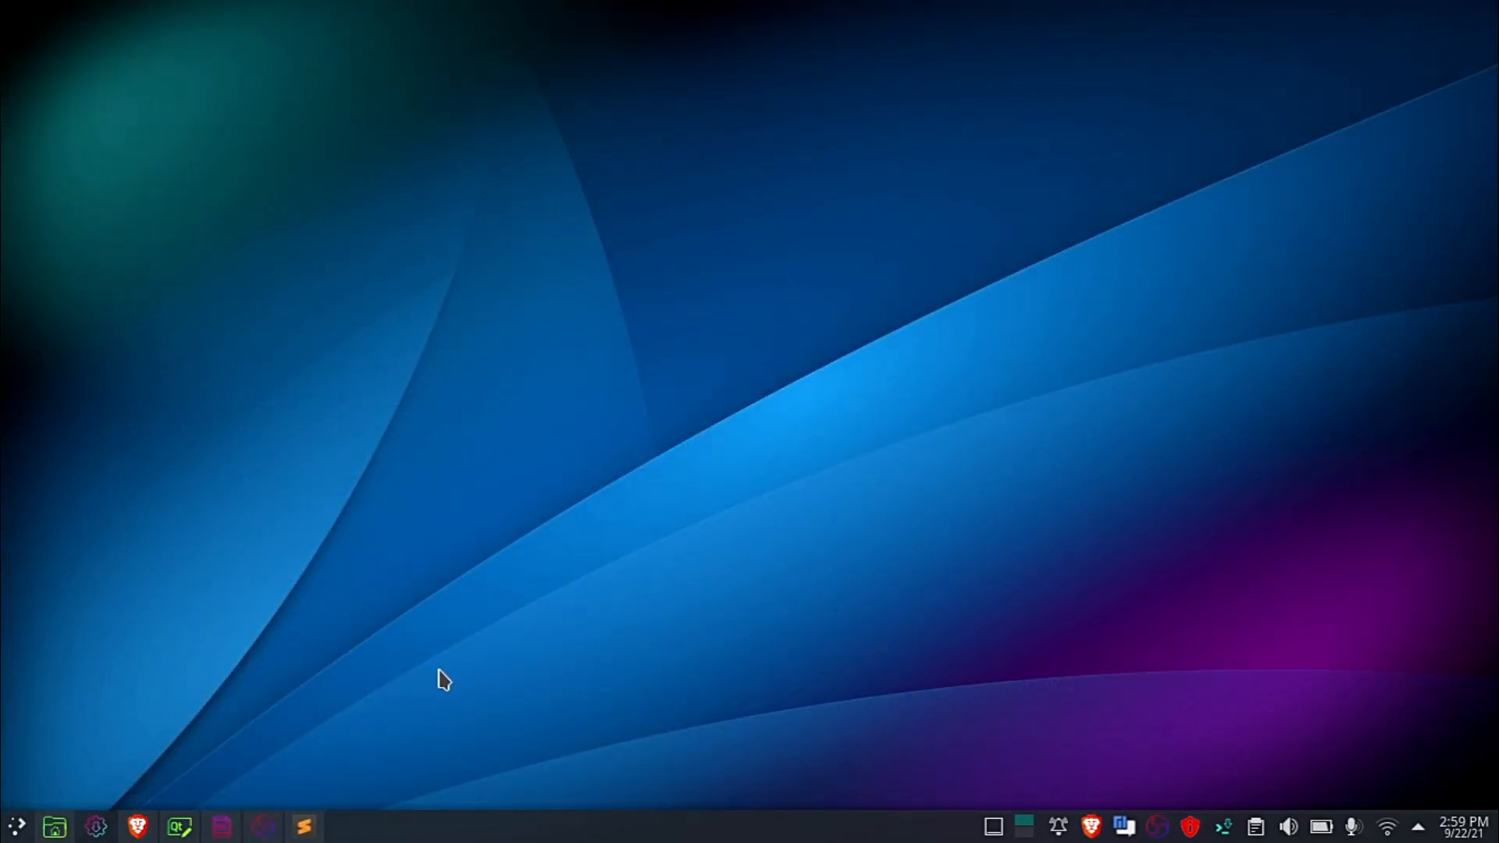
Step: Open the dashboard's interface.ui in Qt Designer and expand centralwidget in the Object Inspector
left_click(178, 826)
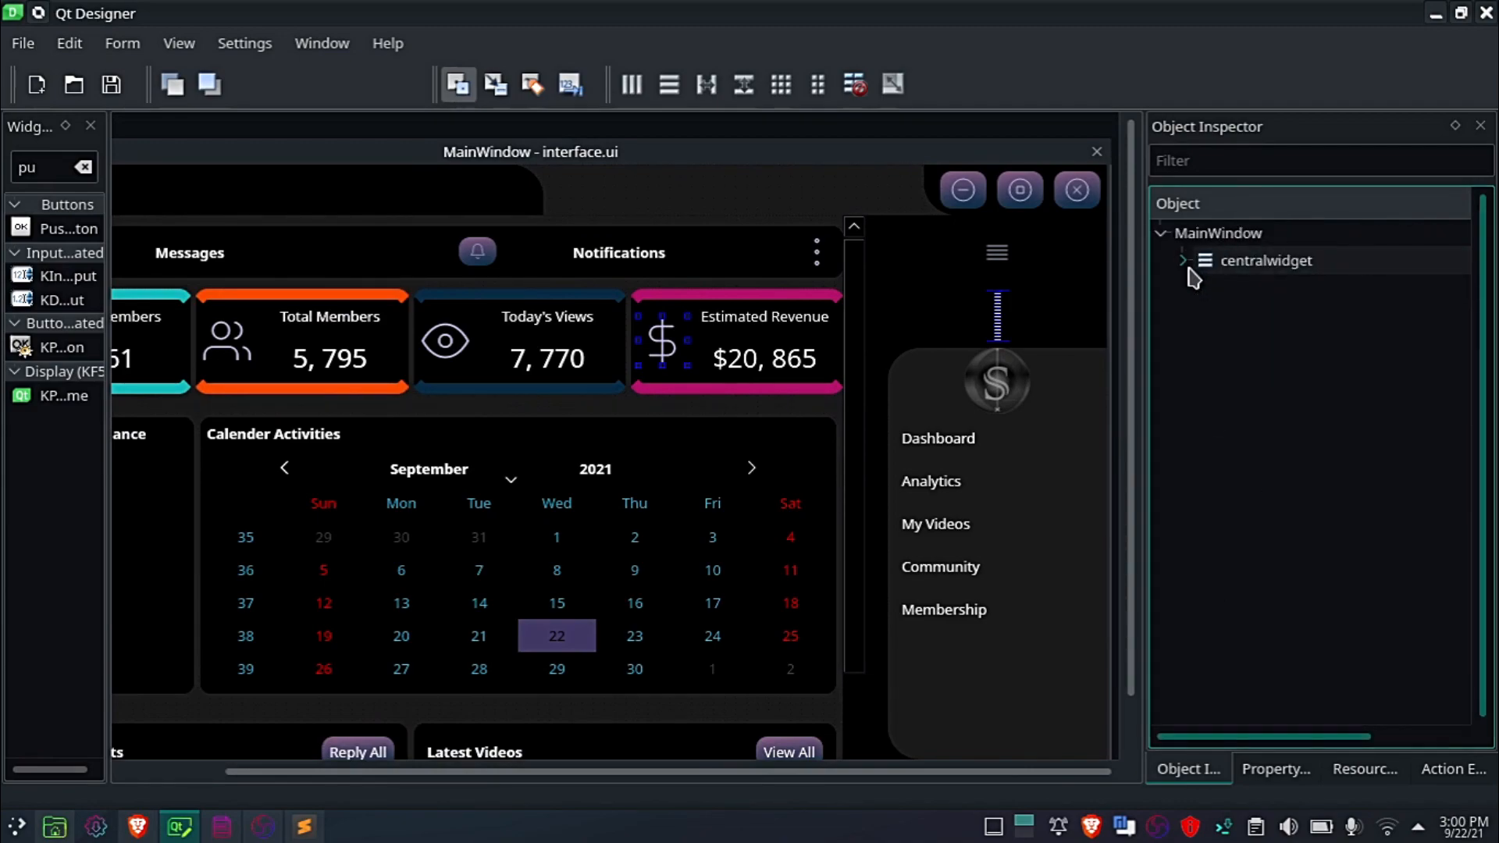
left_click(1183, 259)
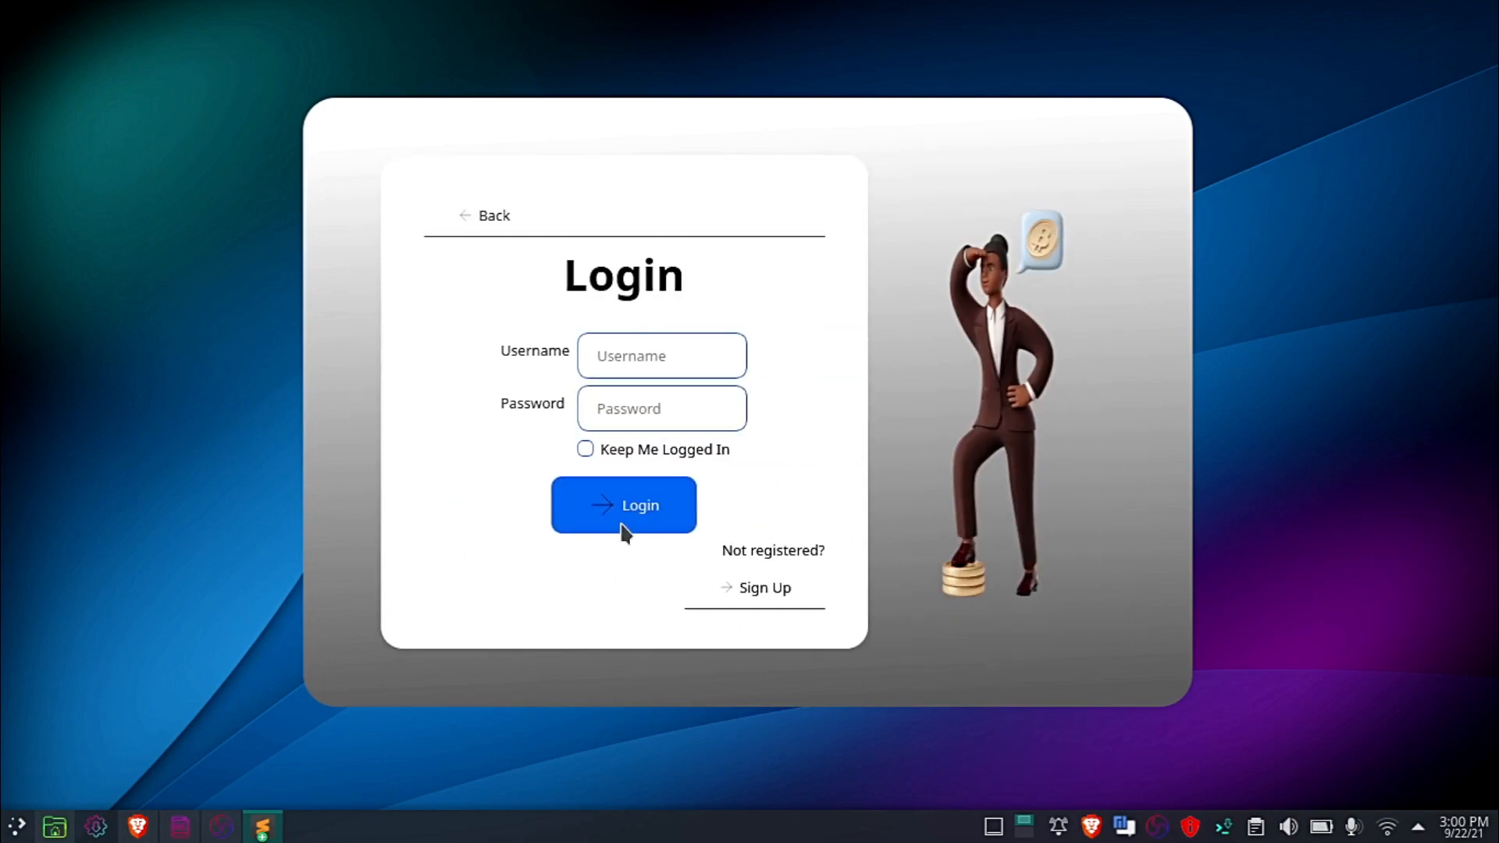
Step: Attempt a Bit Investor login with wrong credentials and Keep Me Logged In ticked
type("Test")
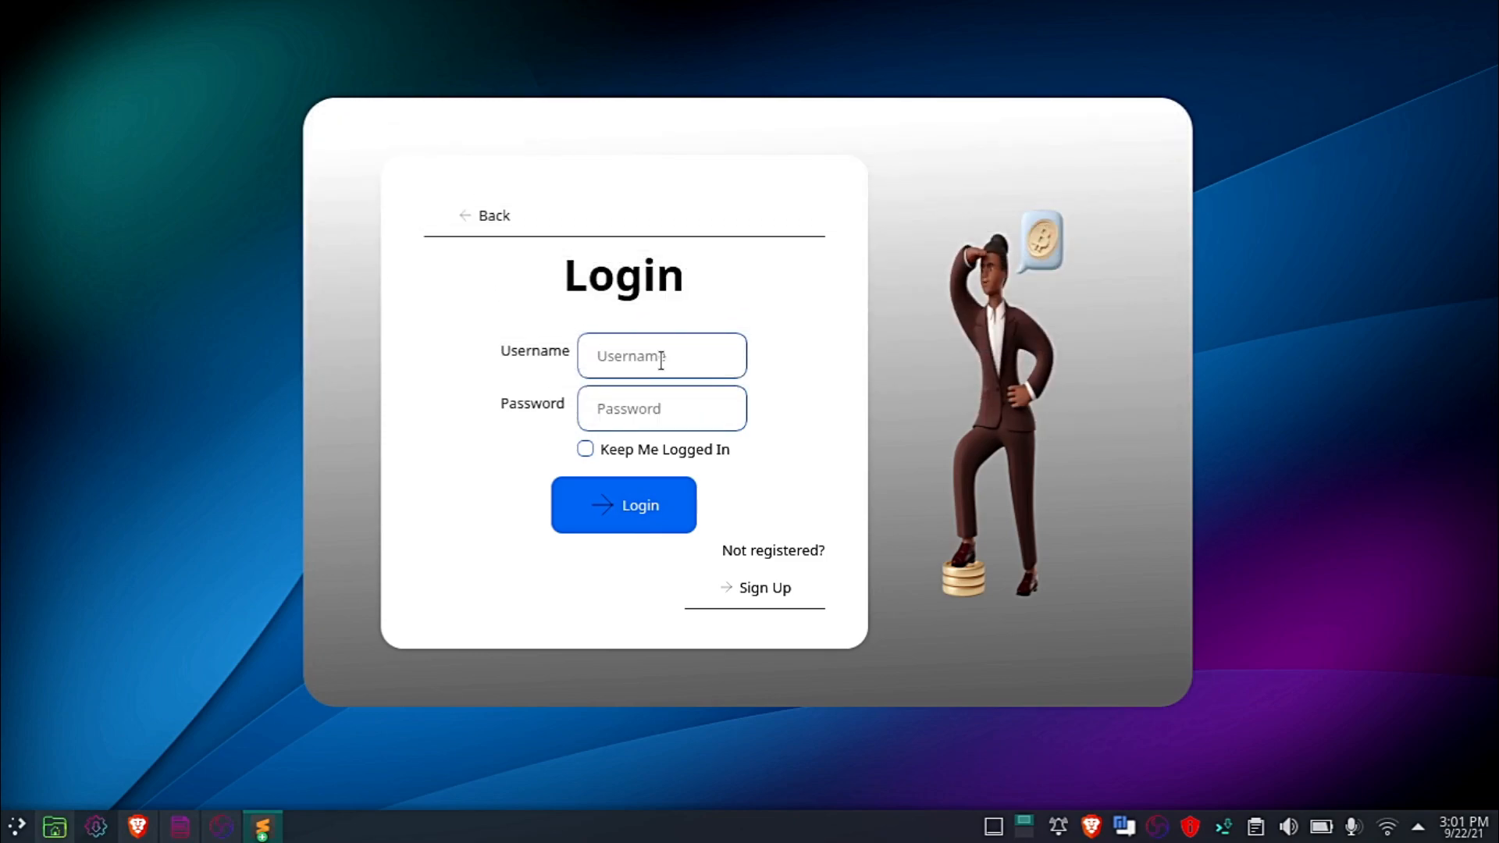
type("wrong")
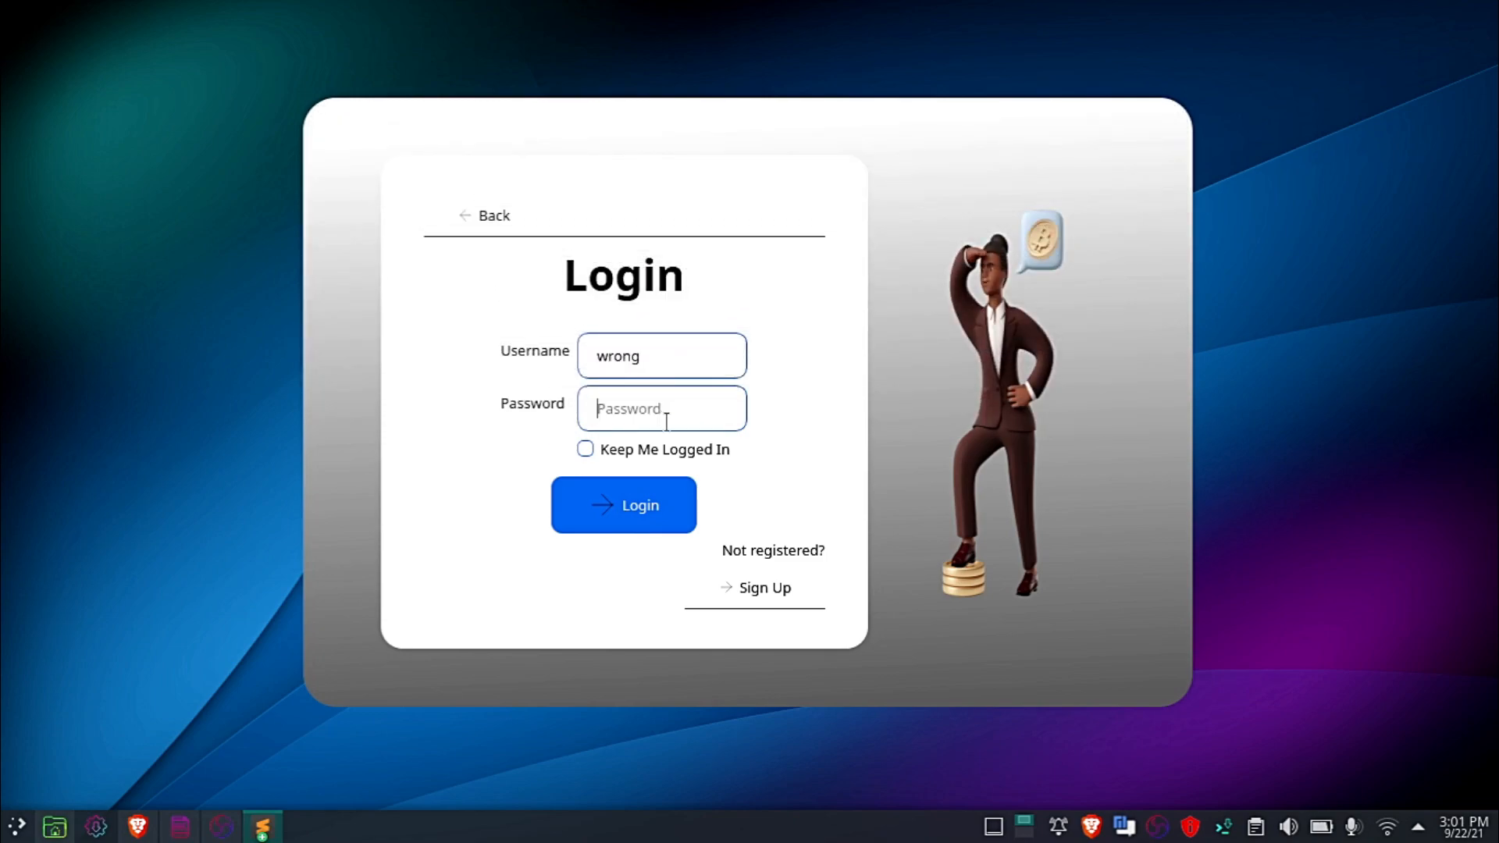
type("wrong")
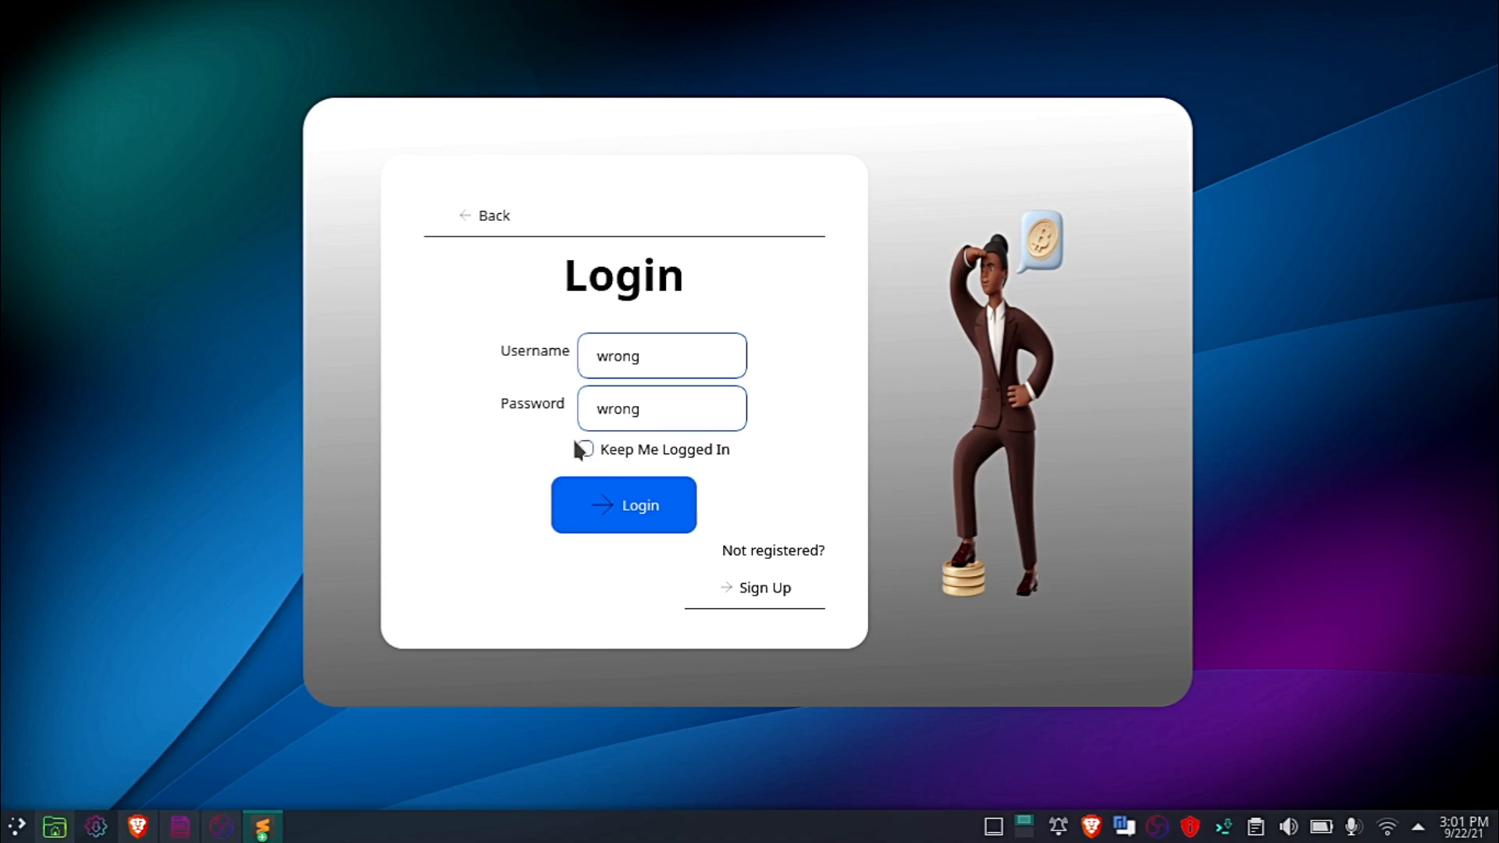
left_click(622, 505)
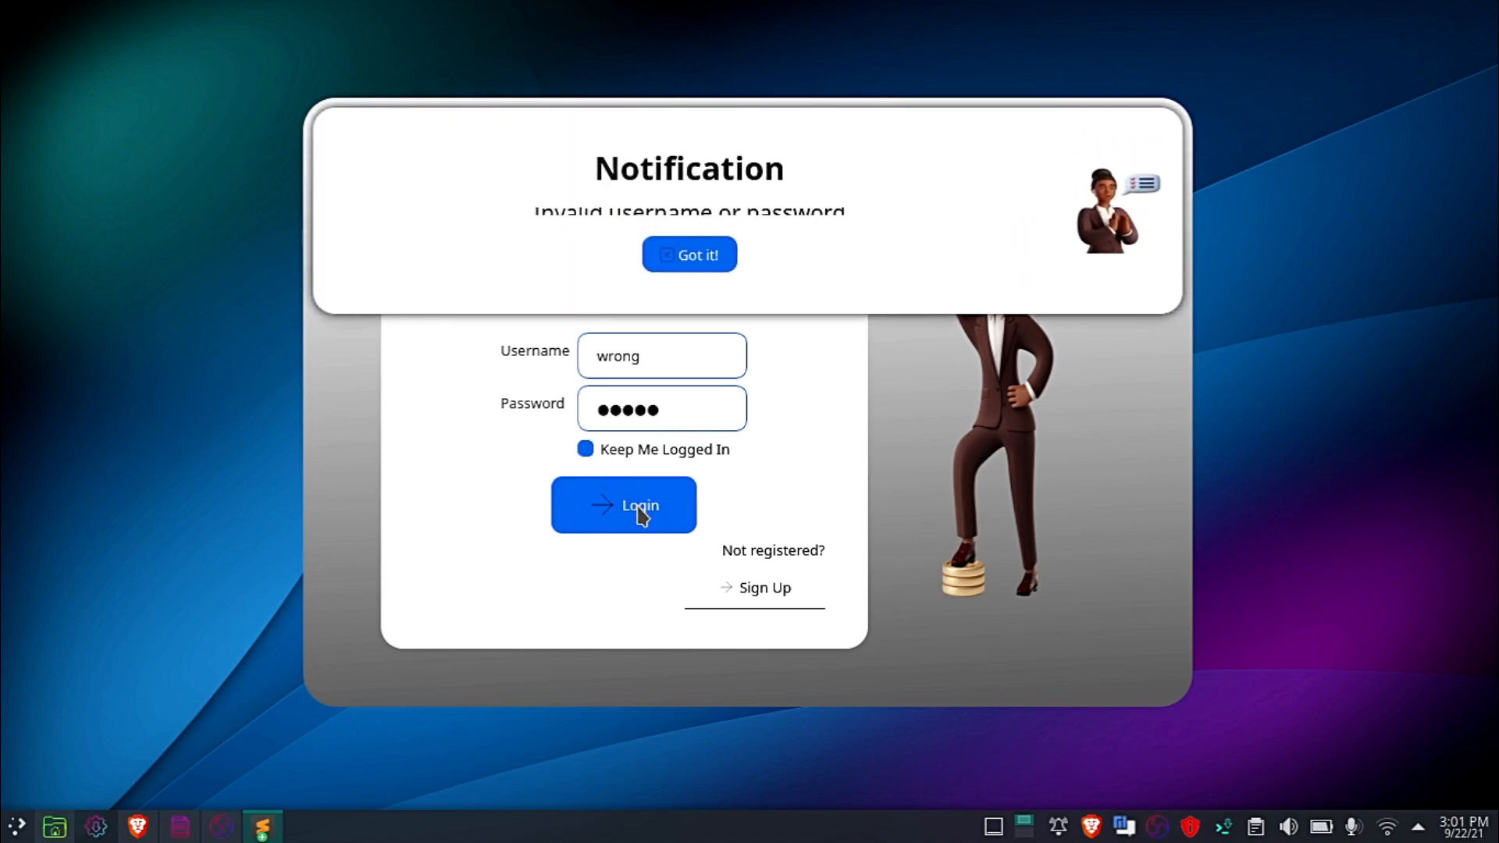
Step: Dismiss the invalid-login notice and enter username Test with a new password
left_click(689, 254)
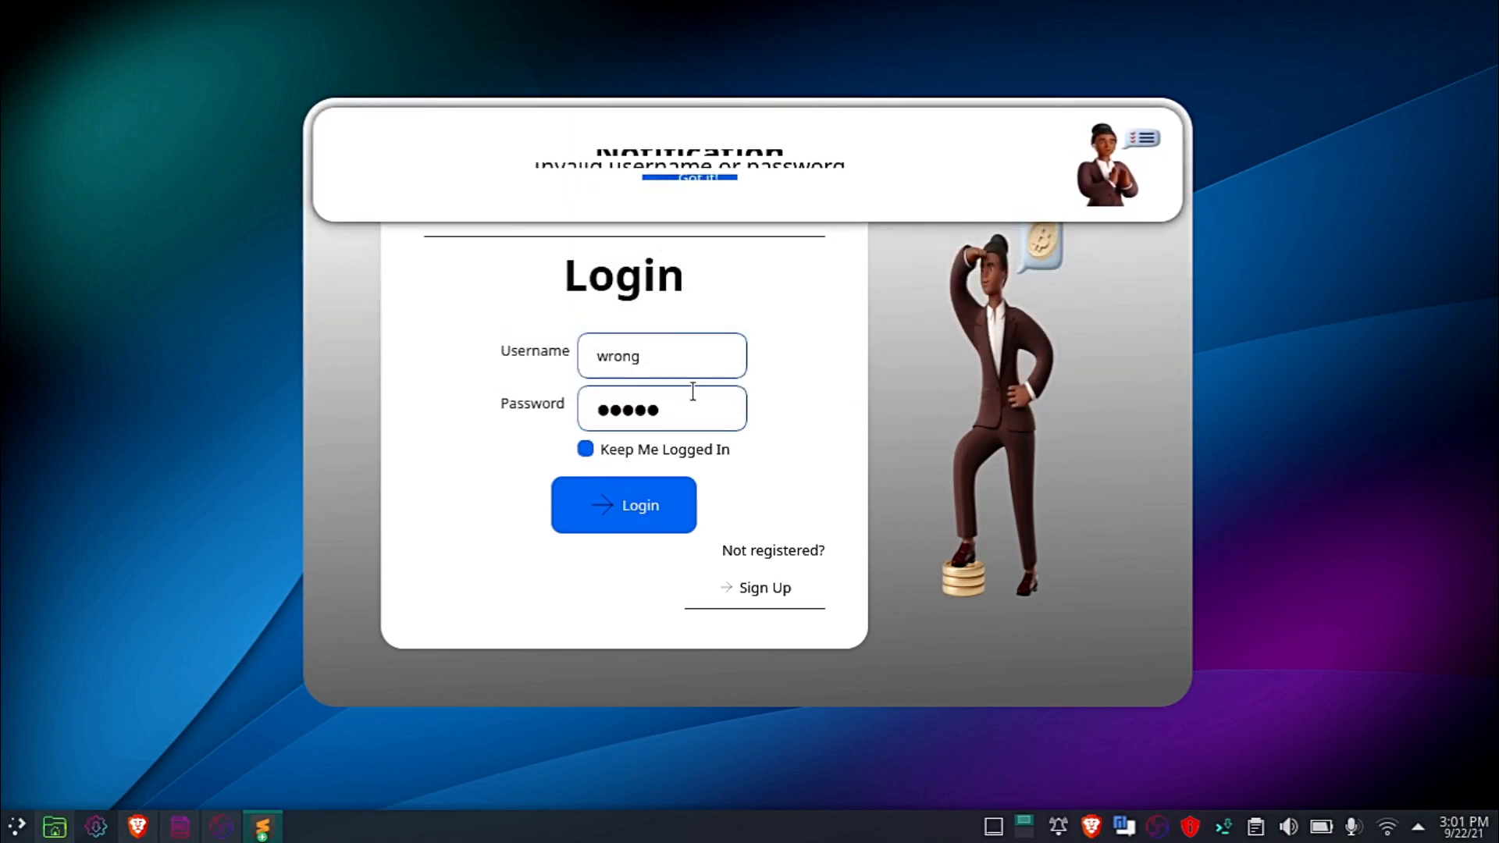
type("Test")
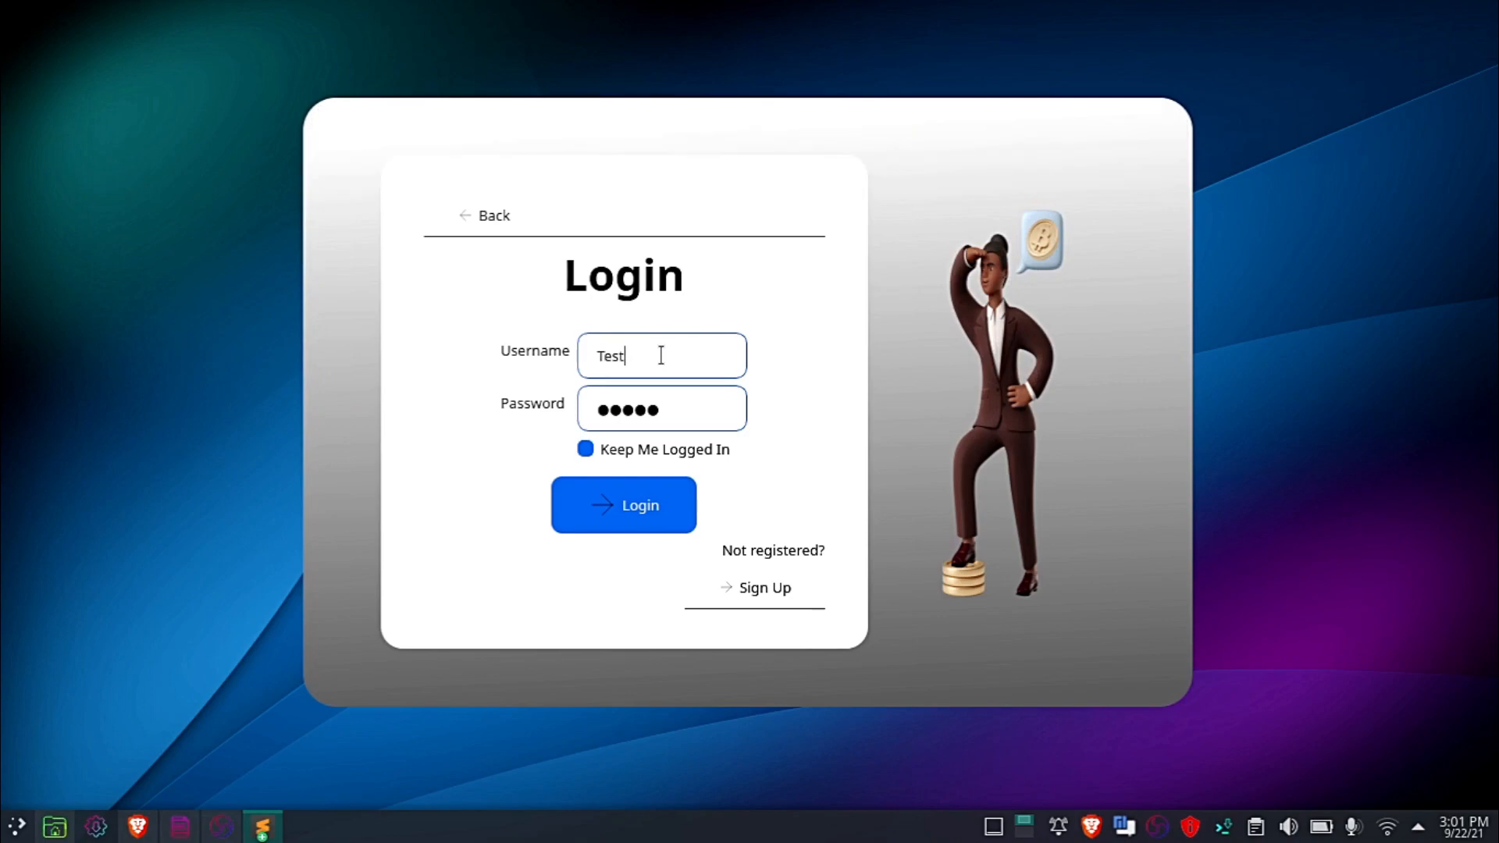
left_click(661, 409)
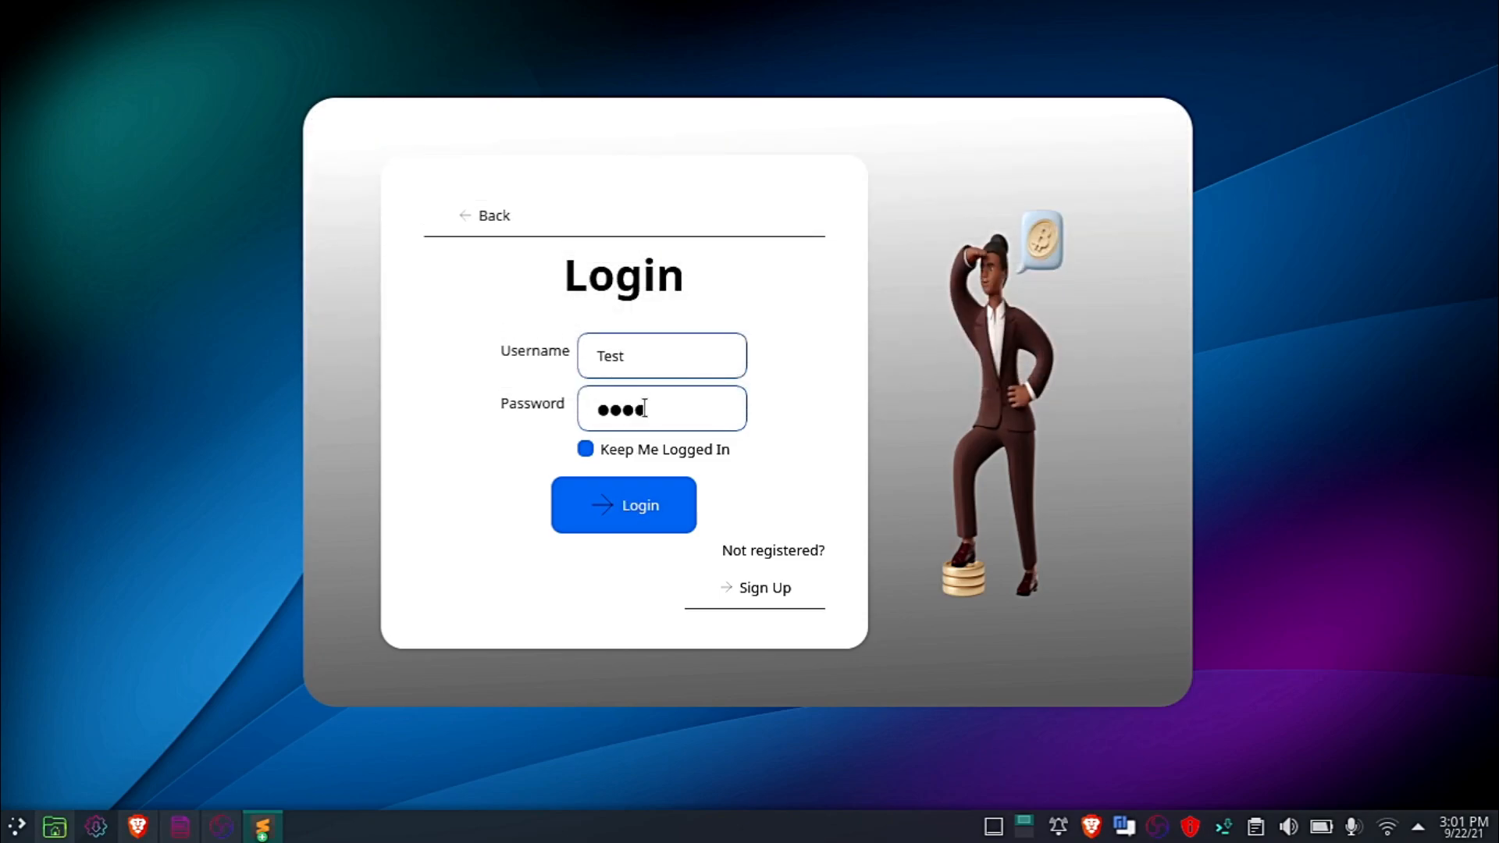
Step: Register a Test account on the Sign Up form and dismiss the account-created notice
left_click(763, 587)
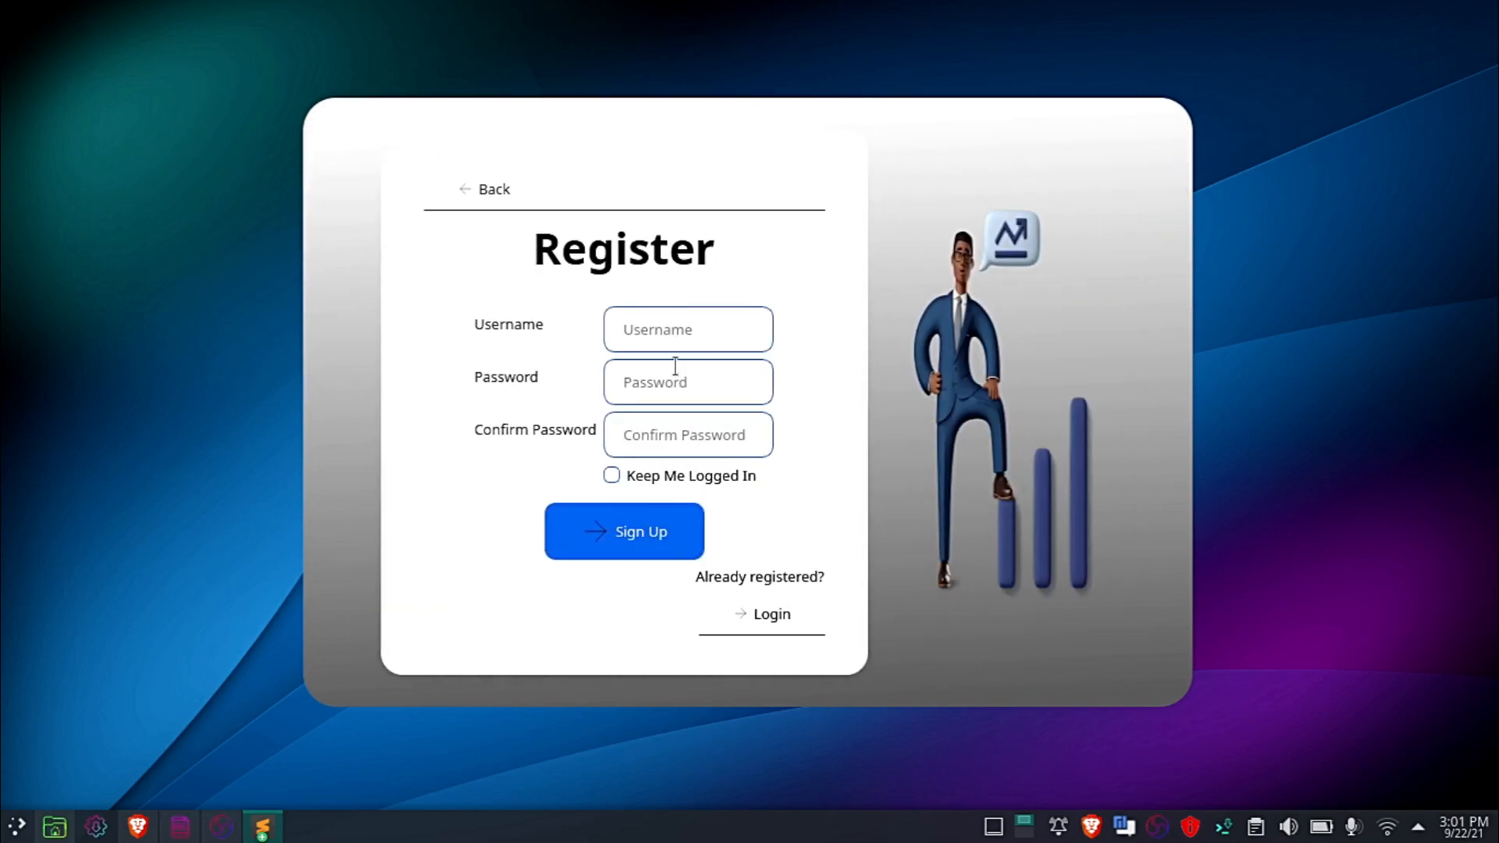
type("Test")
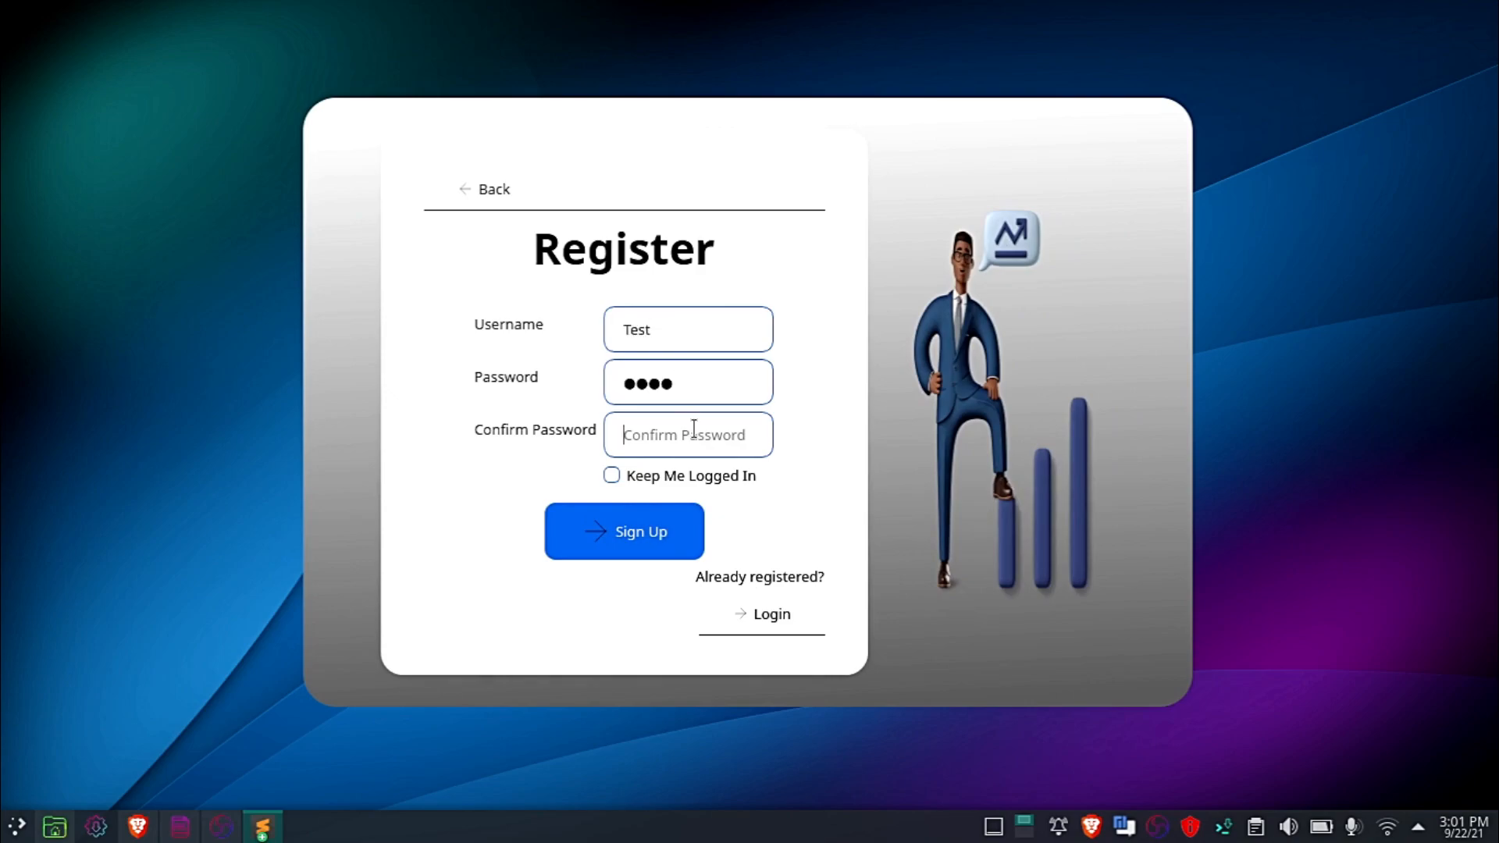
type("Test")
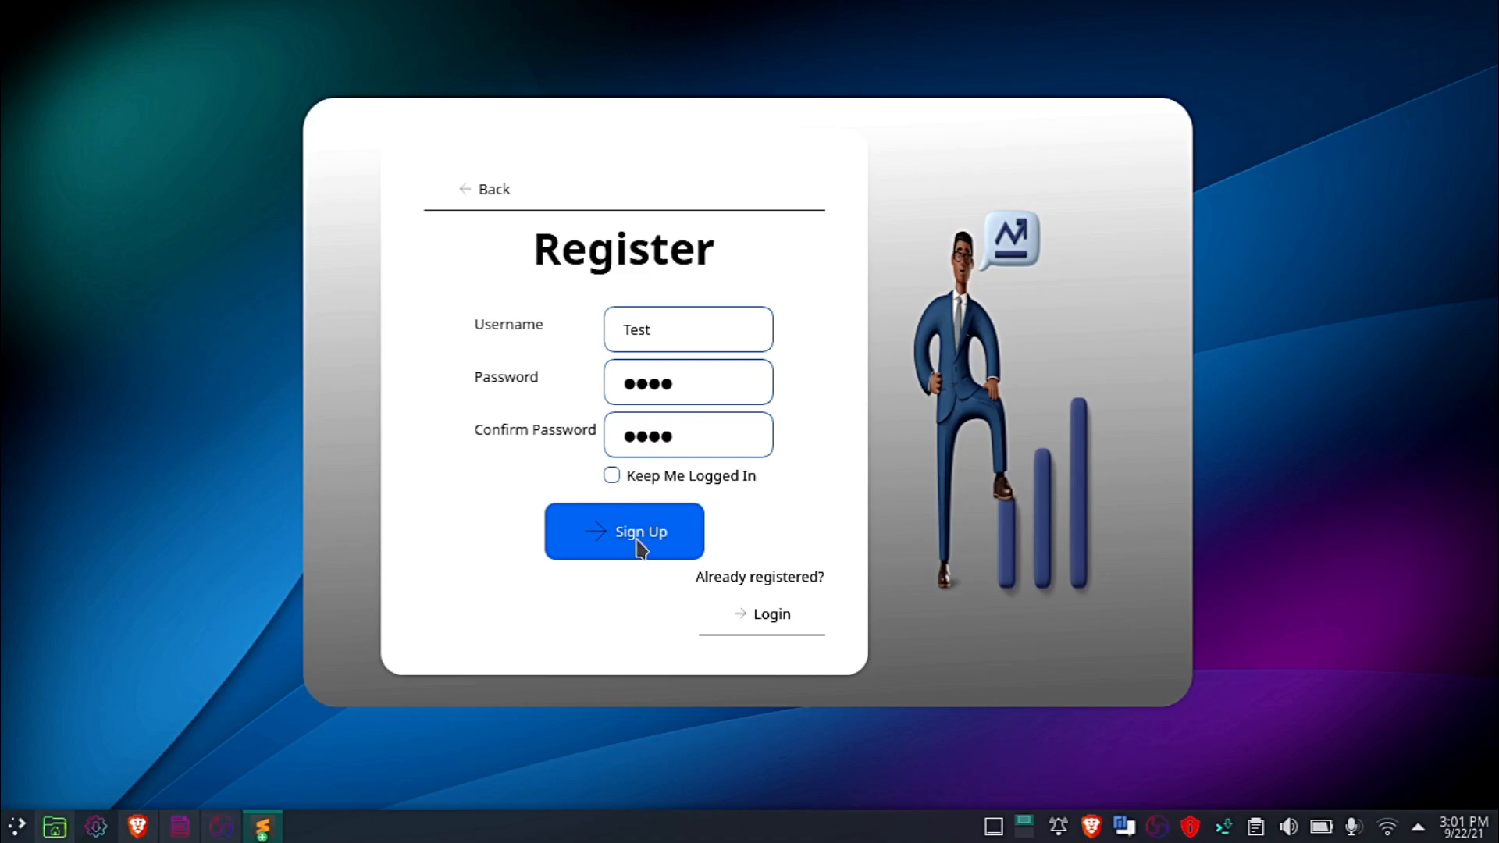
left_click(623, 532)
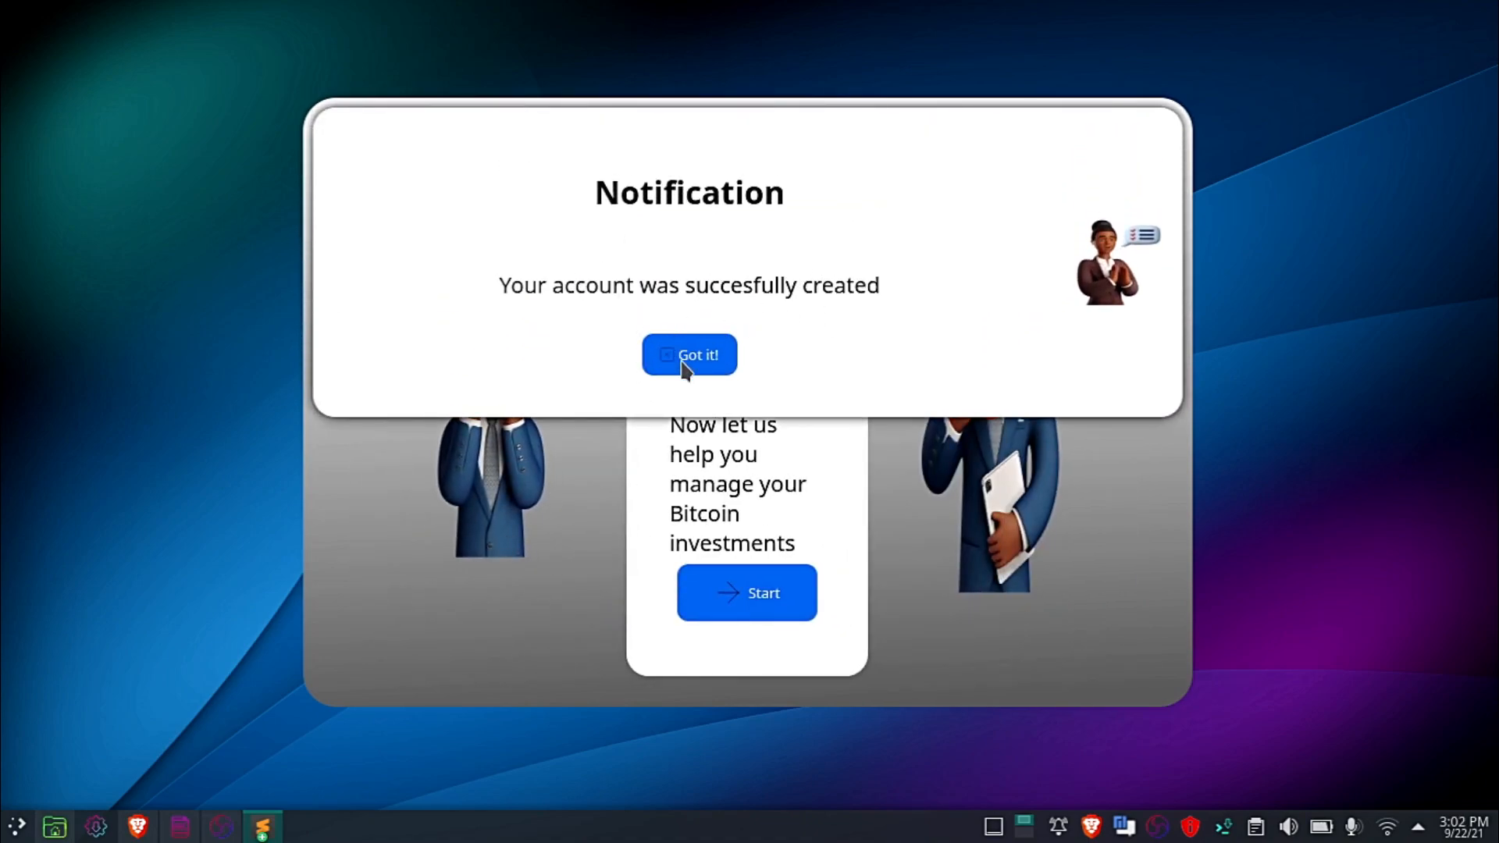
left_click(688, 354)
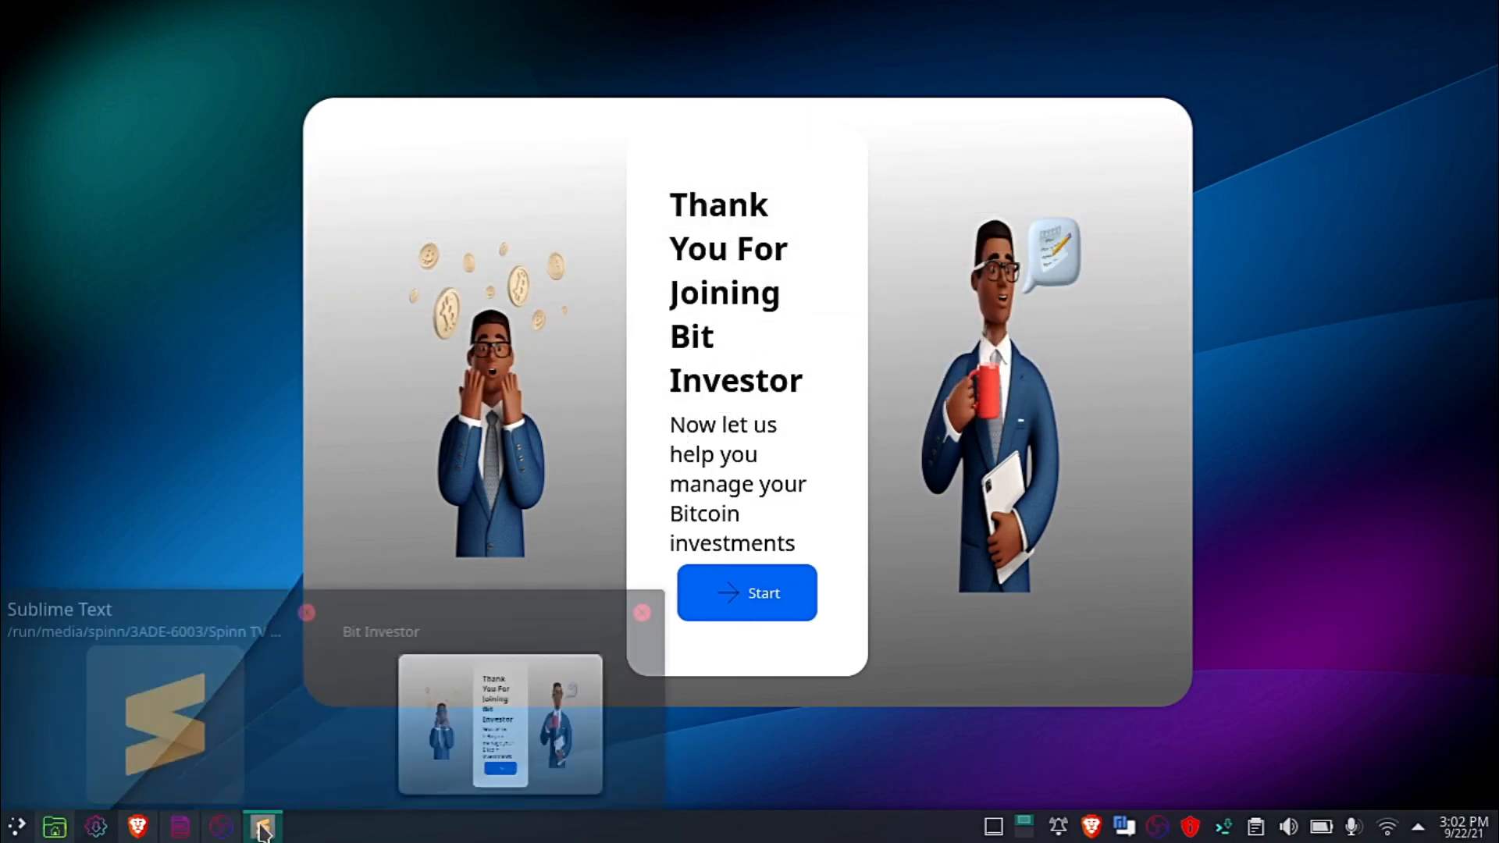
Step: Restart the app, continue past Get Started, and log in with the Test credentials
left_click(746, 593)
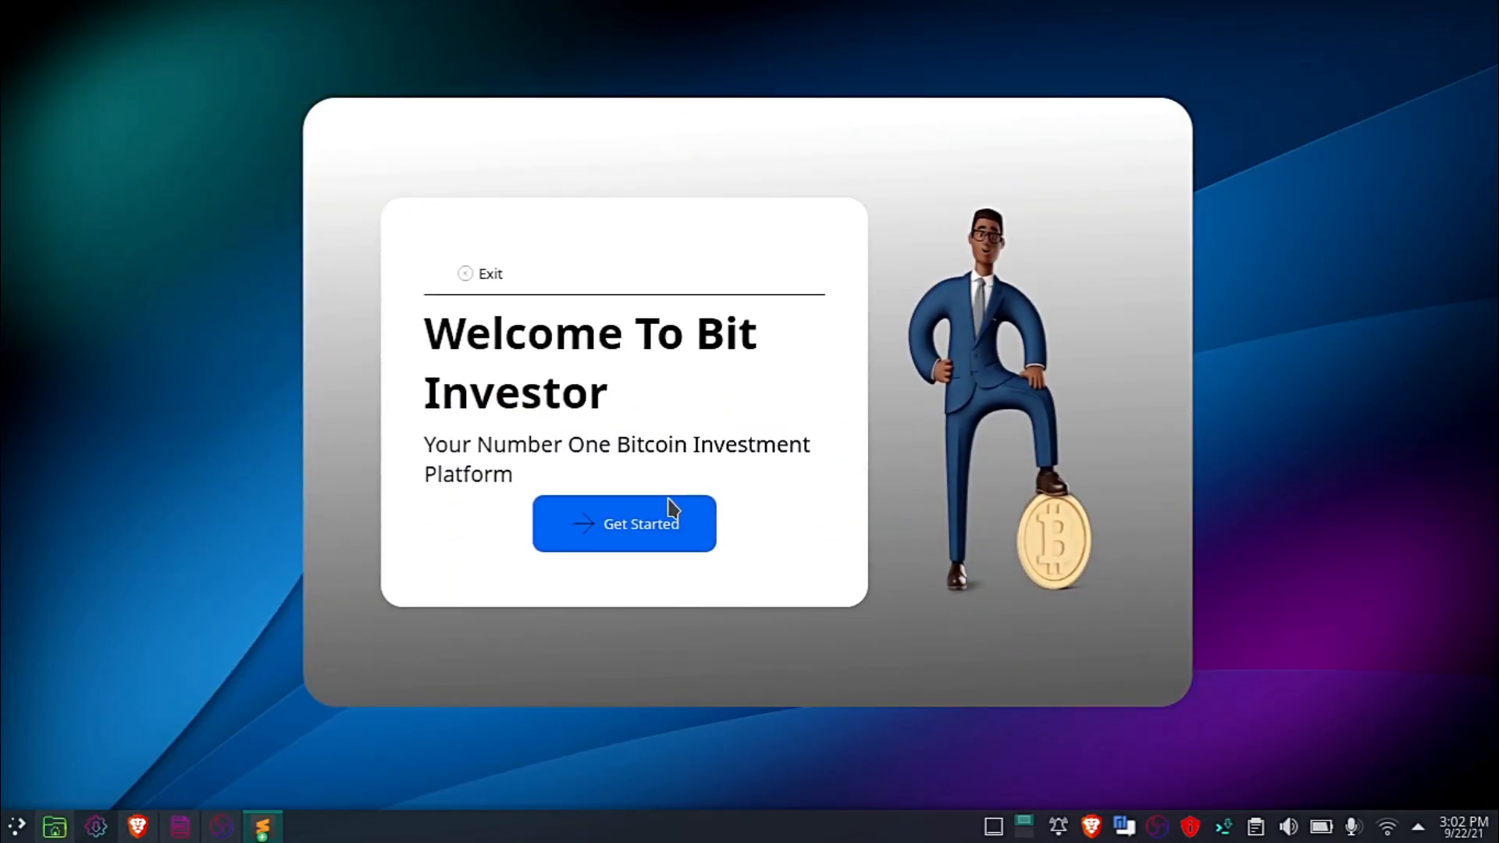
left_click(622, 523)
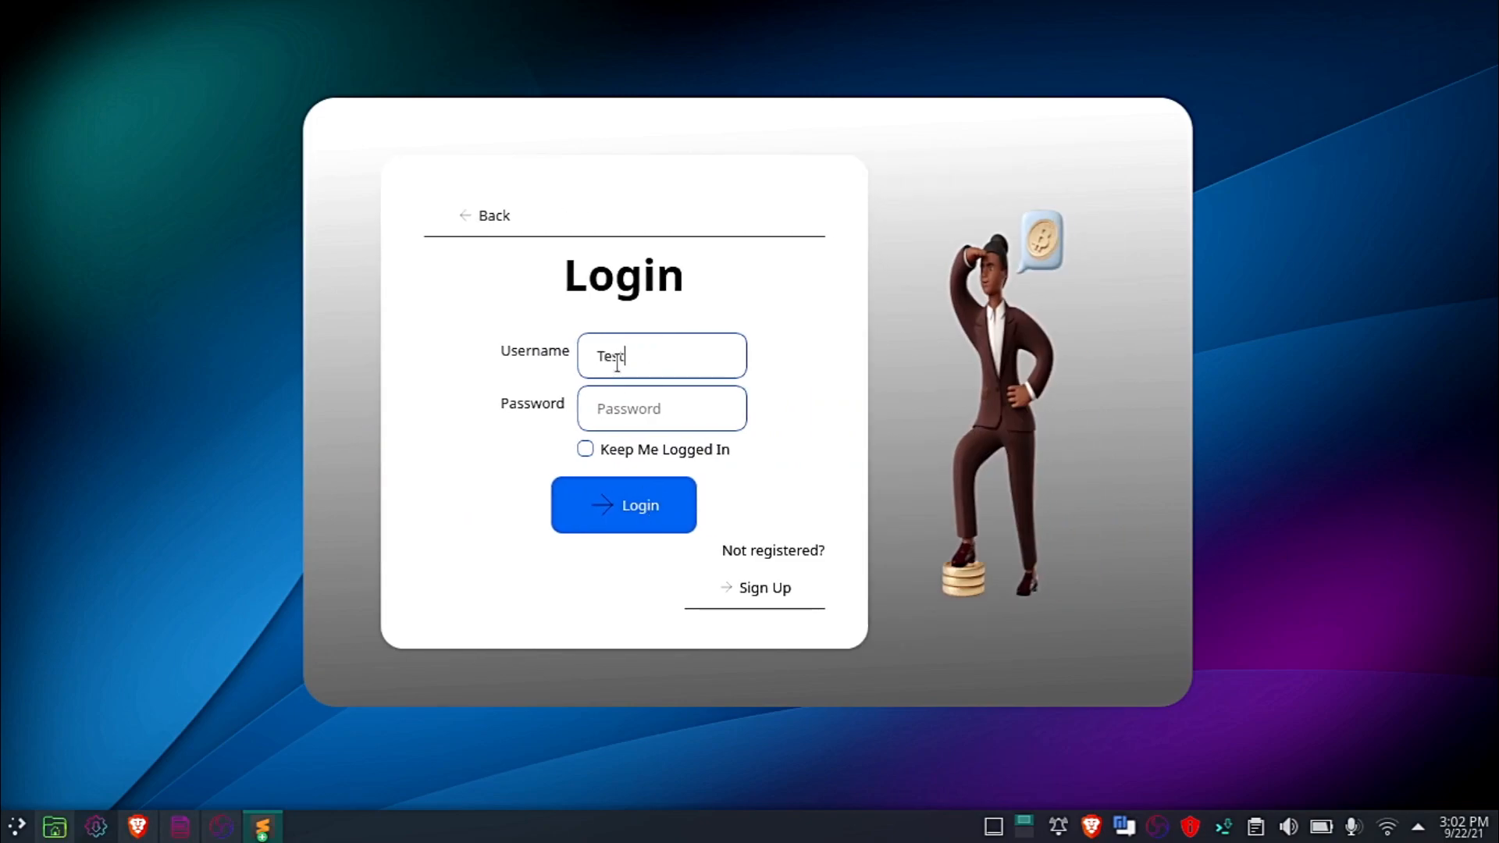
type("Test")
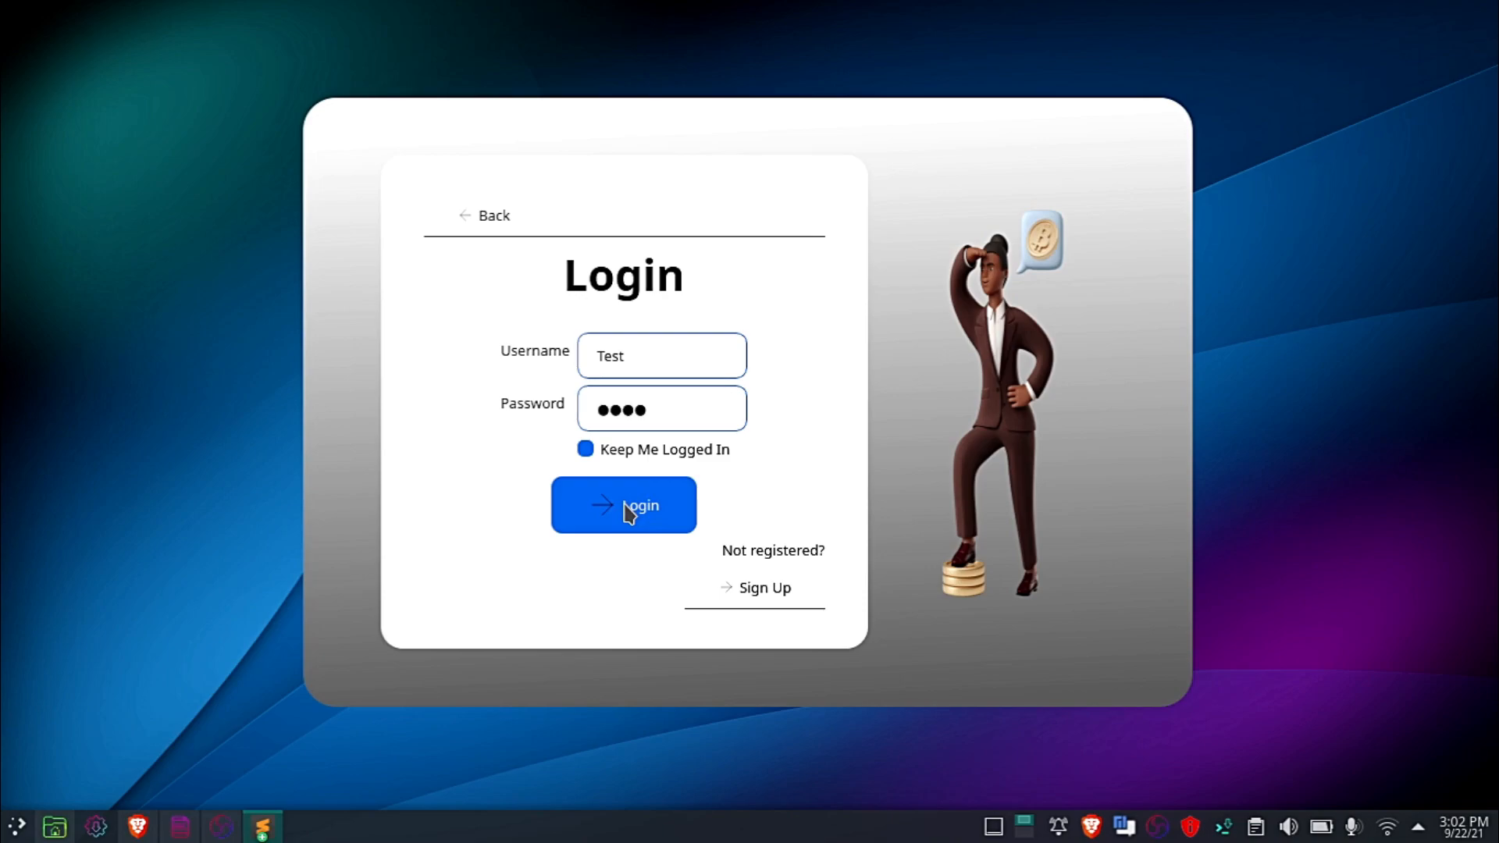
left_click(622, 505)
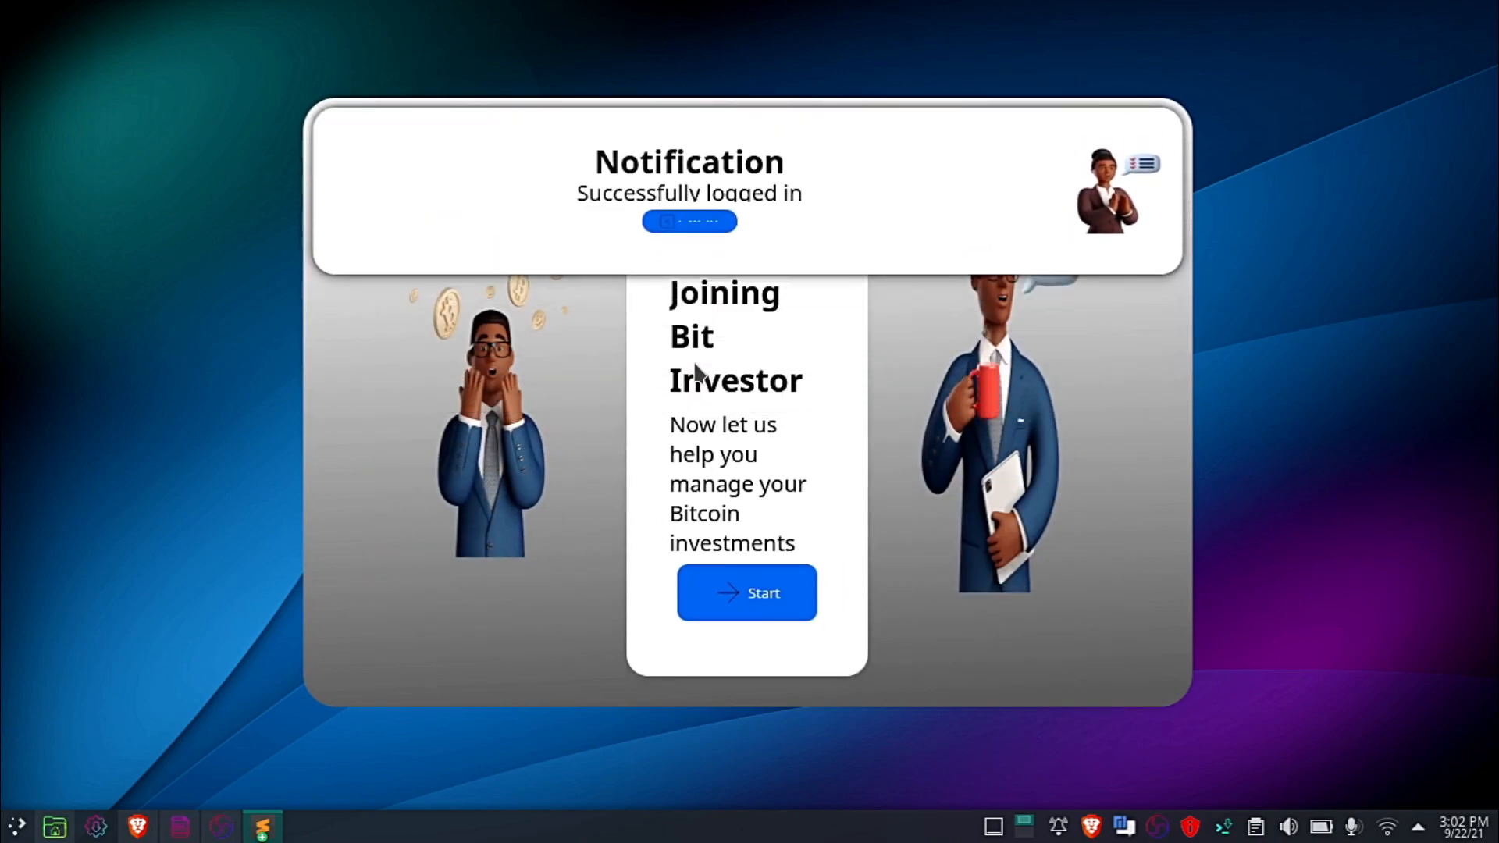